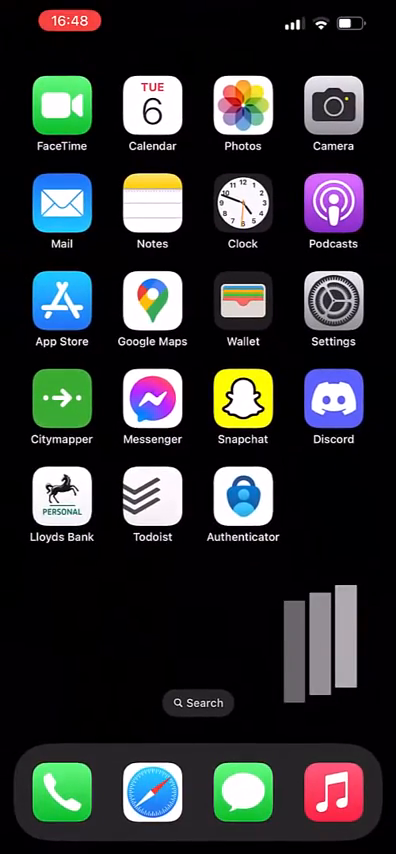
Turn on Screen Time for this iPhone and confirm on the intro screen.
click(332, 304)
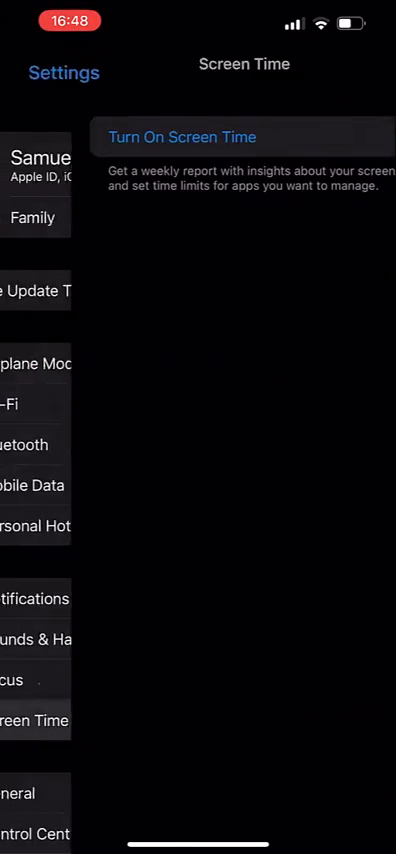
click(180, 136)
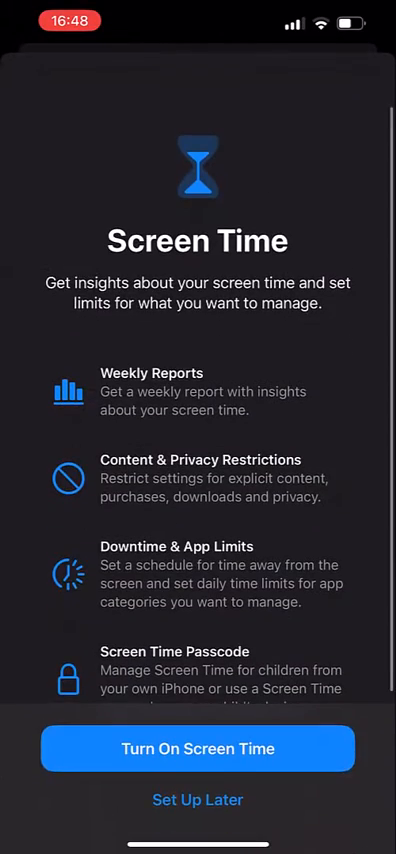
click(198, 748)
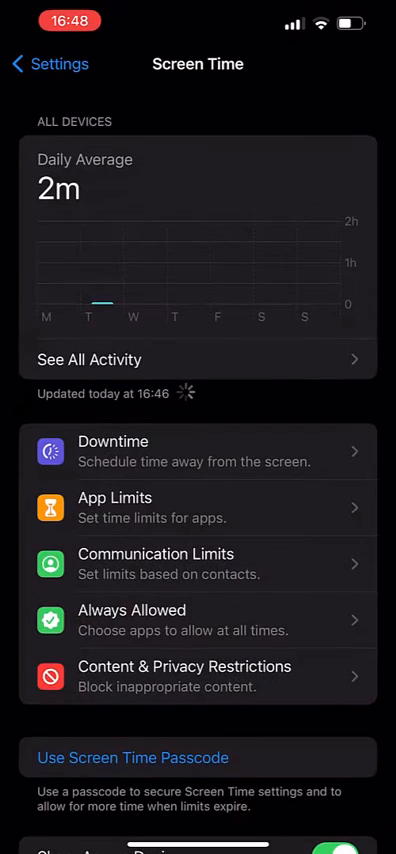
scroll(down, 3)
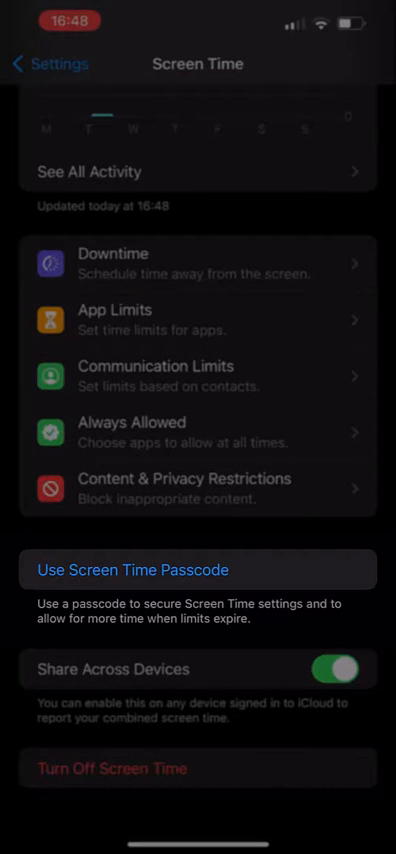
Set a Screen Time passcode, skipping the Apple ID recovery prompt.
click(134, 570)
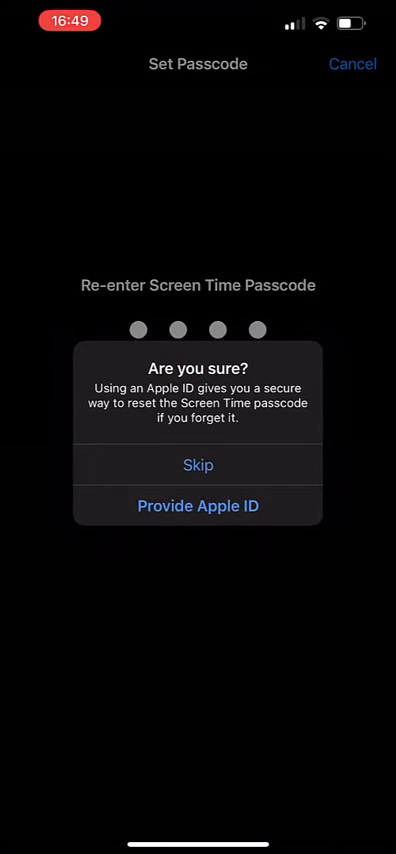
click(198, 464)
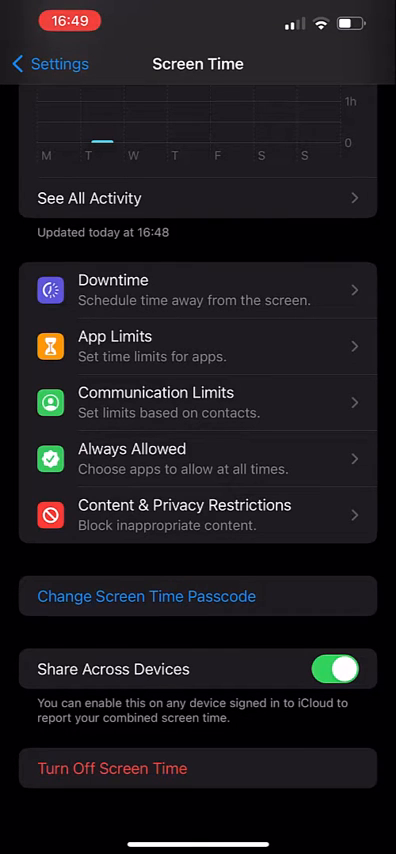
Switch Content & Privacy Restrictions on, then return to the home screen.
click(198, 514)
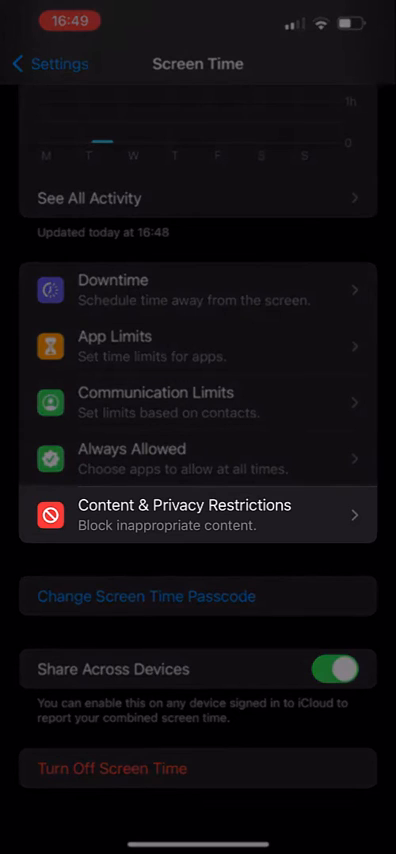
click(198, 518)
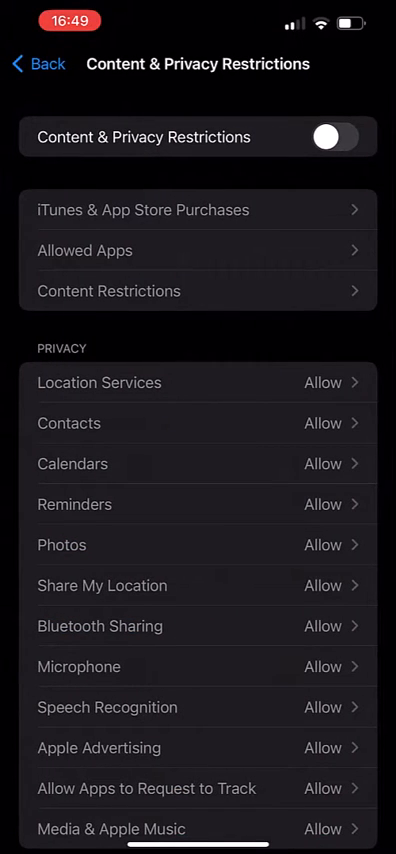
click(336, 136)
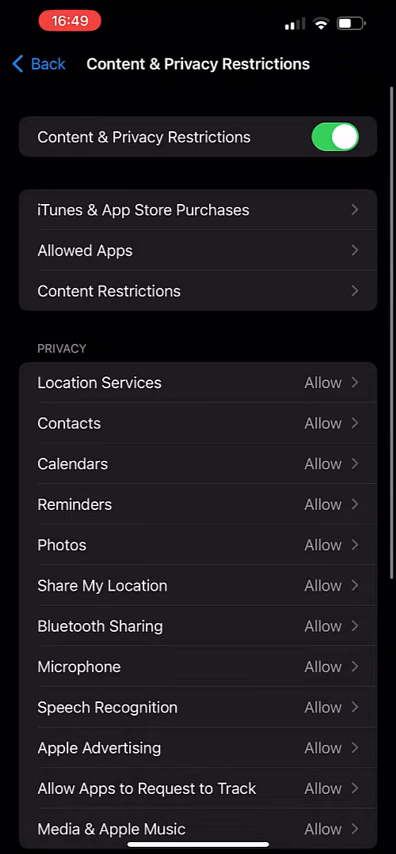
scroll(down, 3)
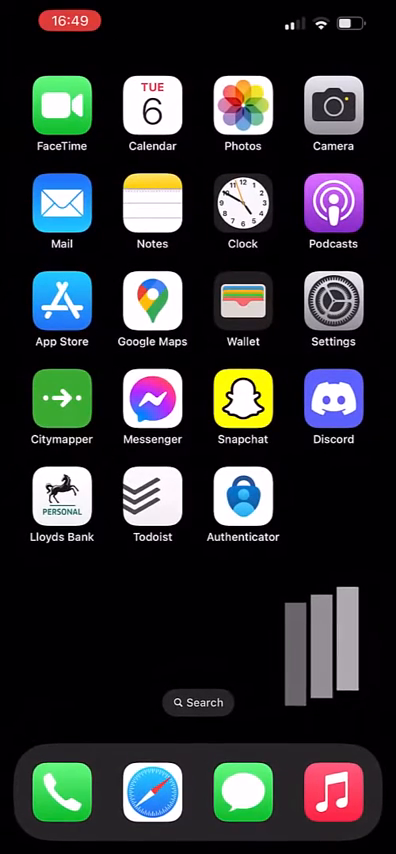
Reopen Settings from the home screen to its main list.
click(332, 304)
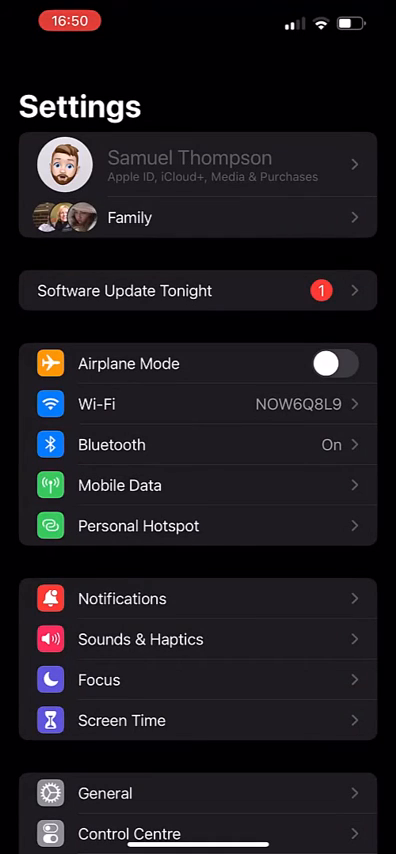
Under Content & Privacy Restrictions, verify Account Changes shows Don't Allow.
click(122, 720)
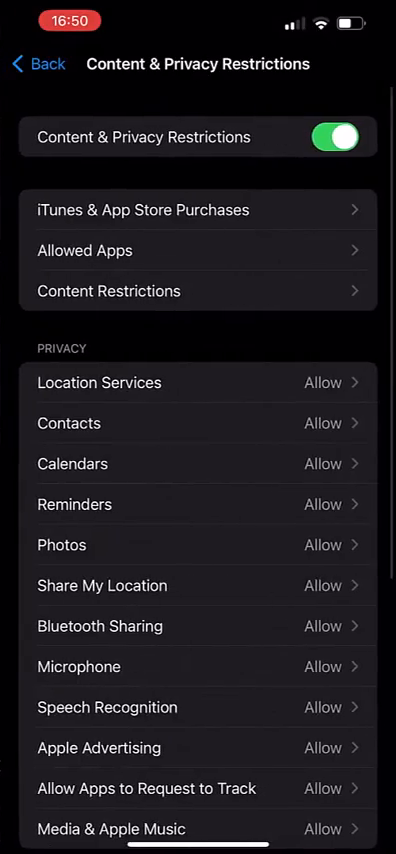
scroll(down, 3)
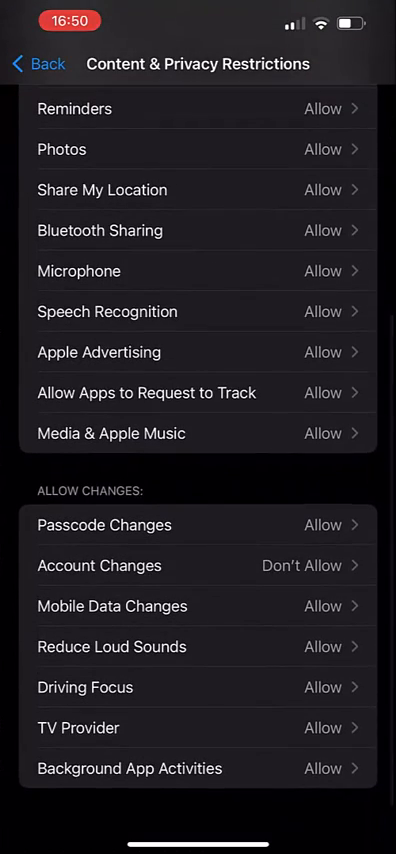
click(196, 564)
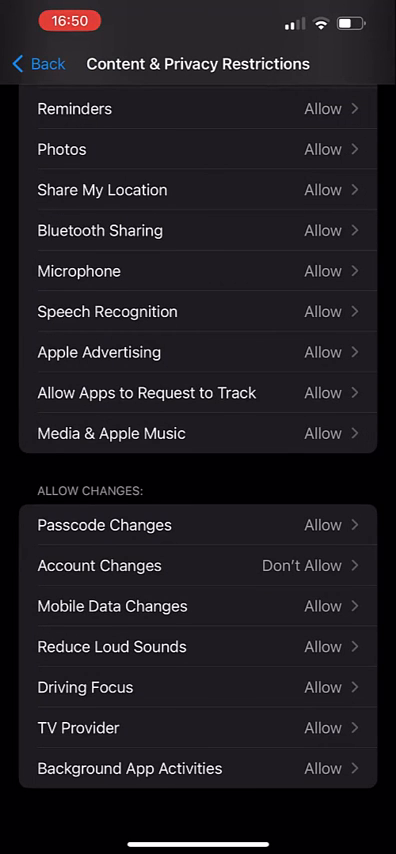
scroll(down, 3)
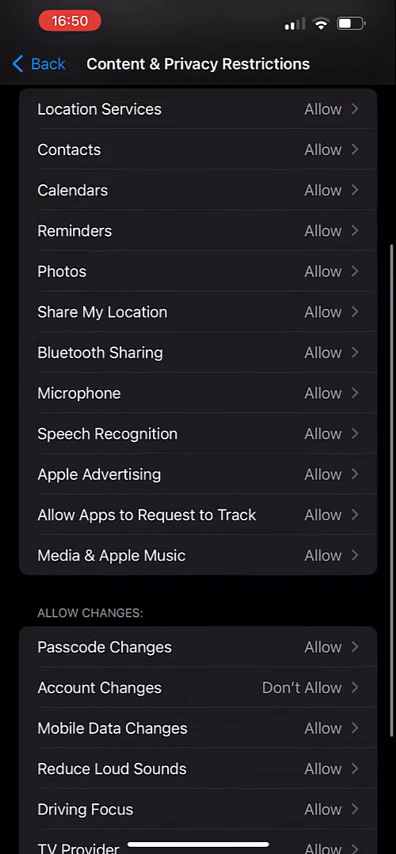